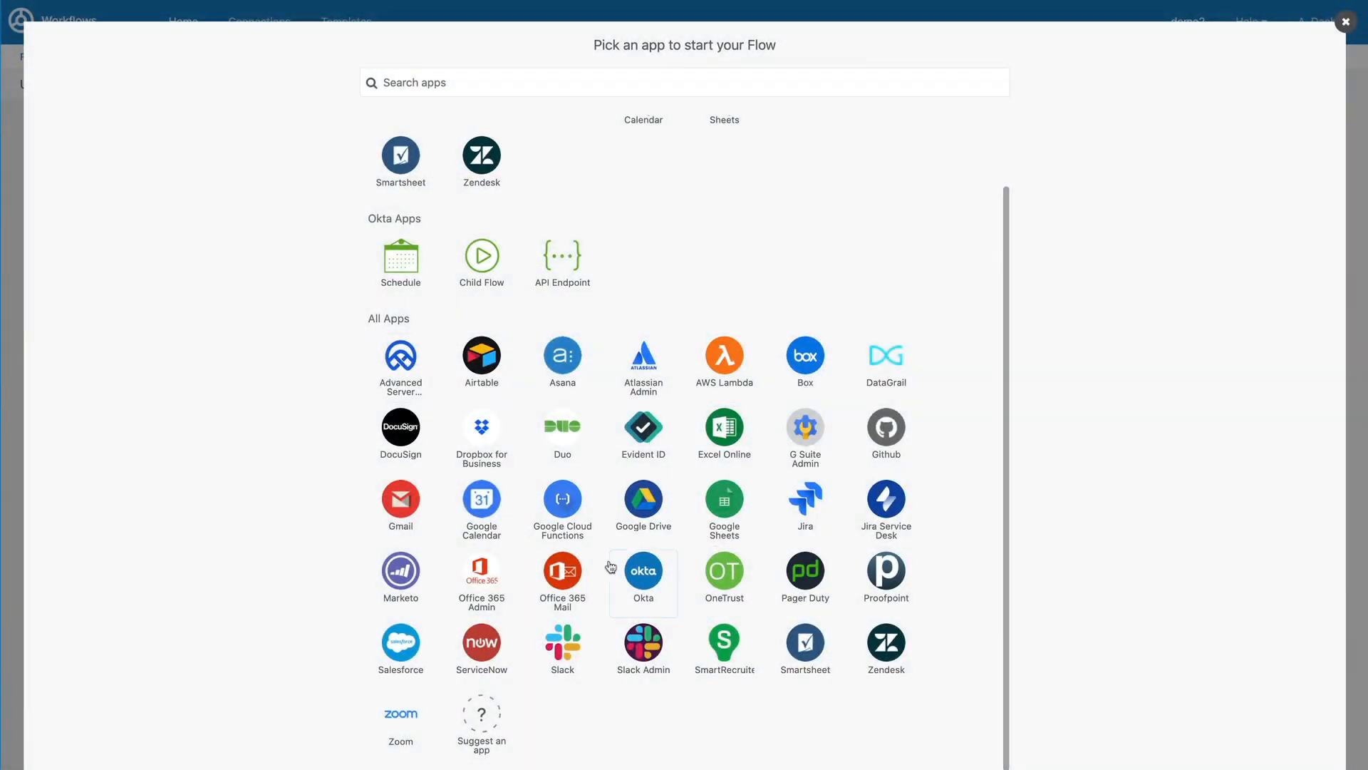
{"action": "mouse_move", "coordinate": [562, 650]}
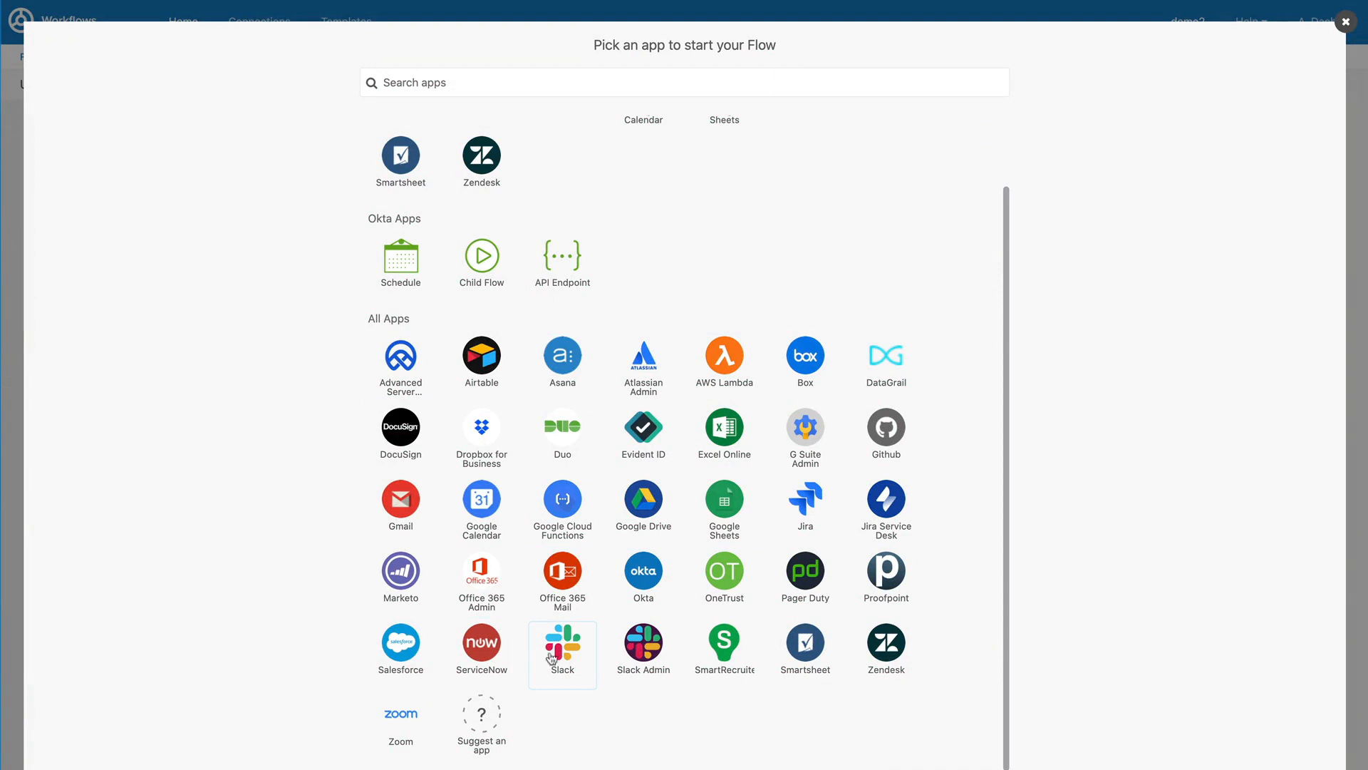
Browse Slack's trigger events, then Salesforce's, and leave the event picker.
{"action": "left_click", "coordinate": [561, 644]}
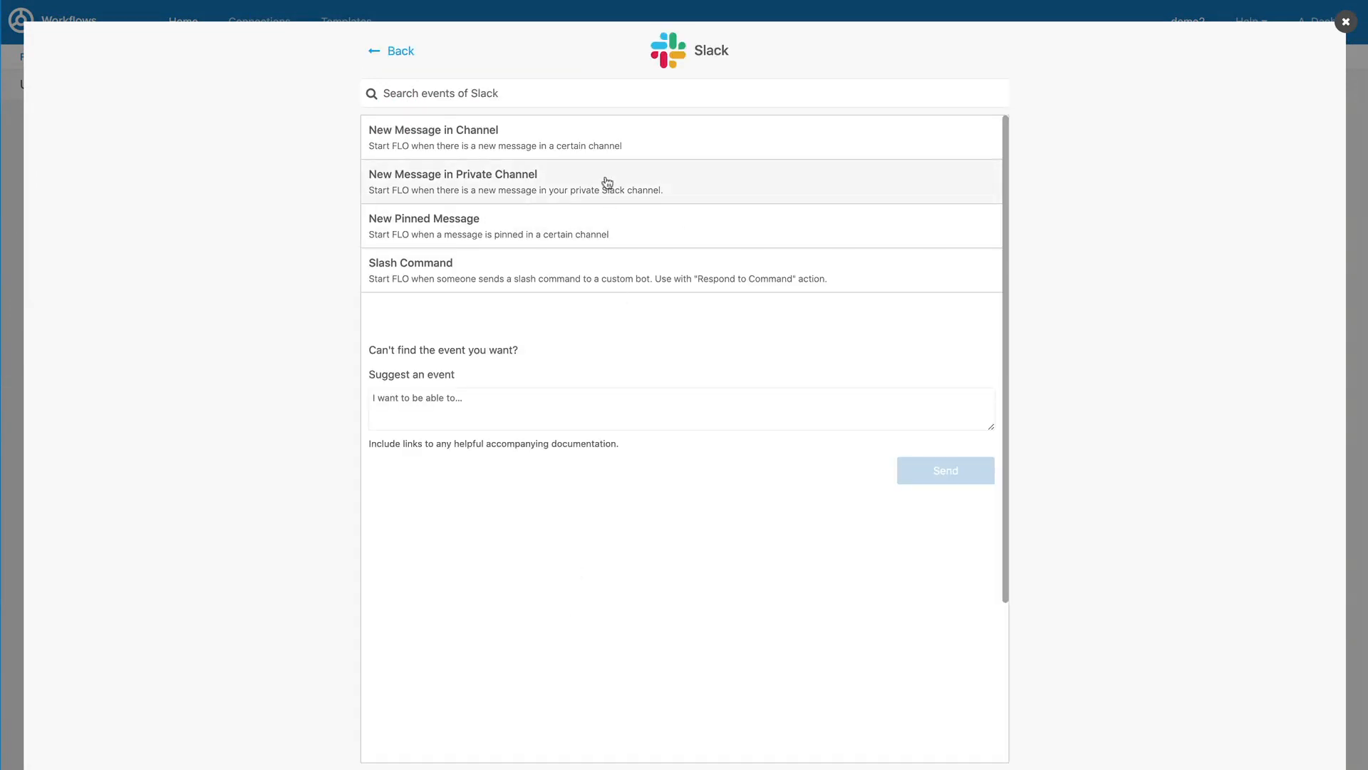
{"action": "mouse_move", "coordinate": [506, 348]}
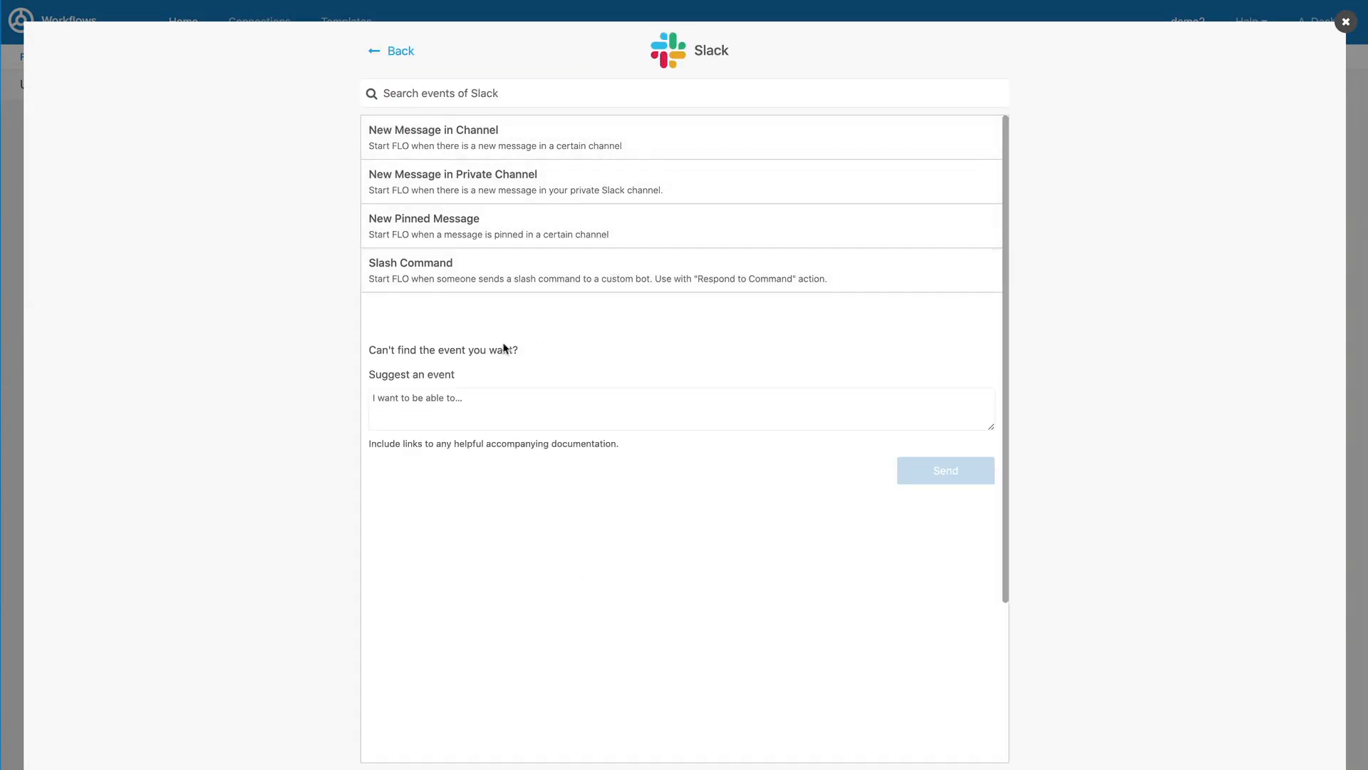
{"action": "left_click", "coordinate": [390, 51]}
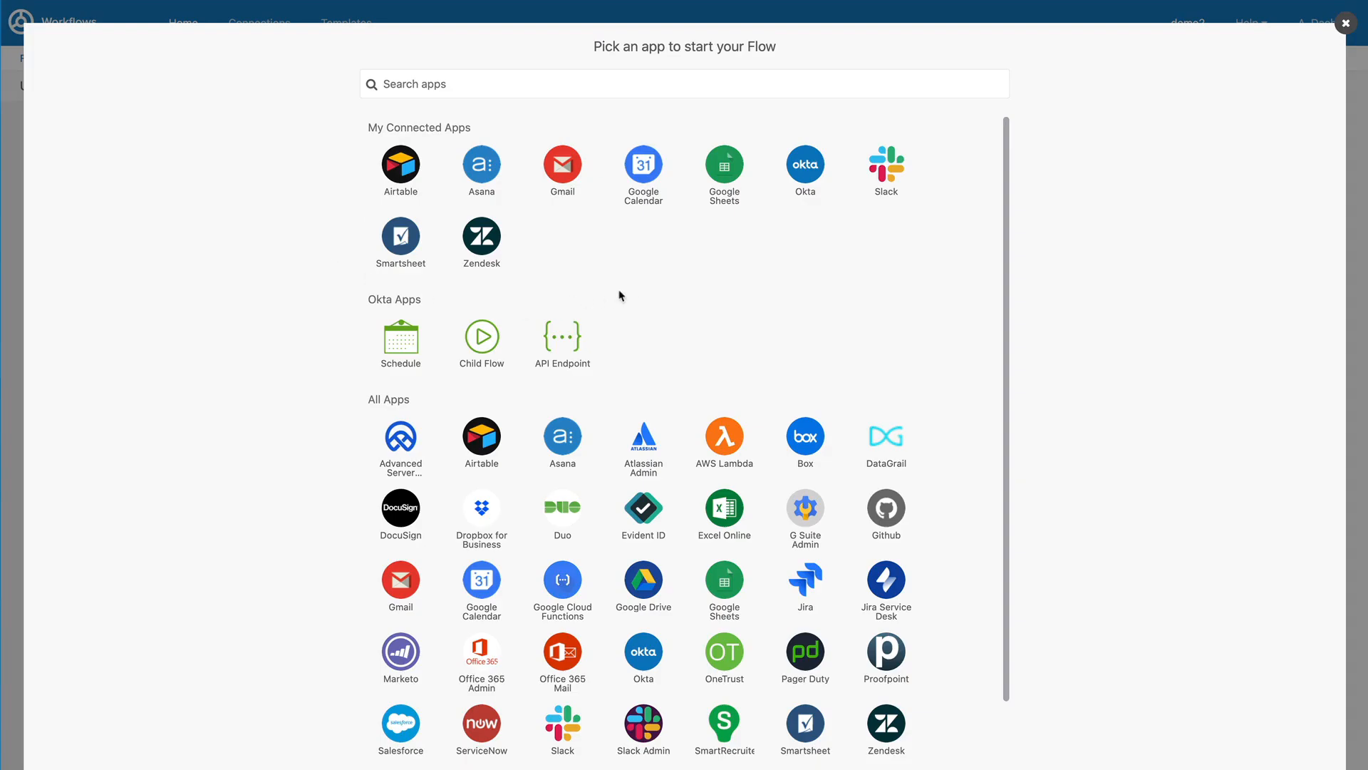
{"action": "scroll", "scroll_direction": "down", "scroll_amount": 3}
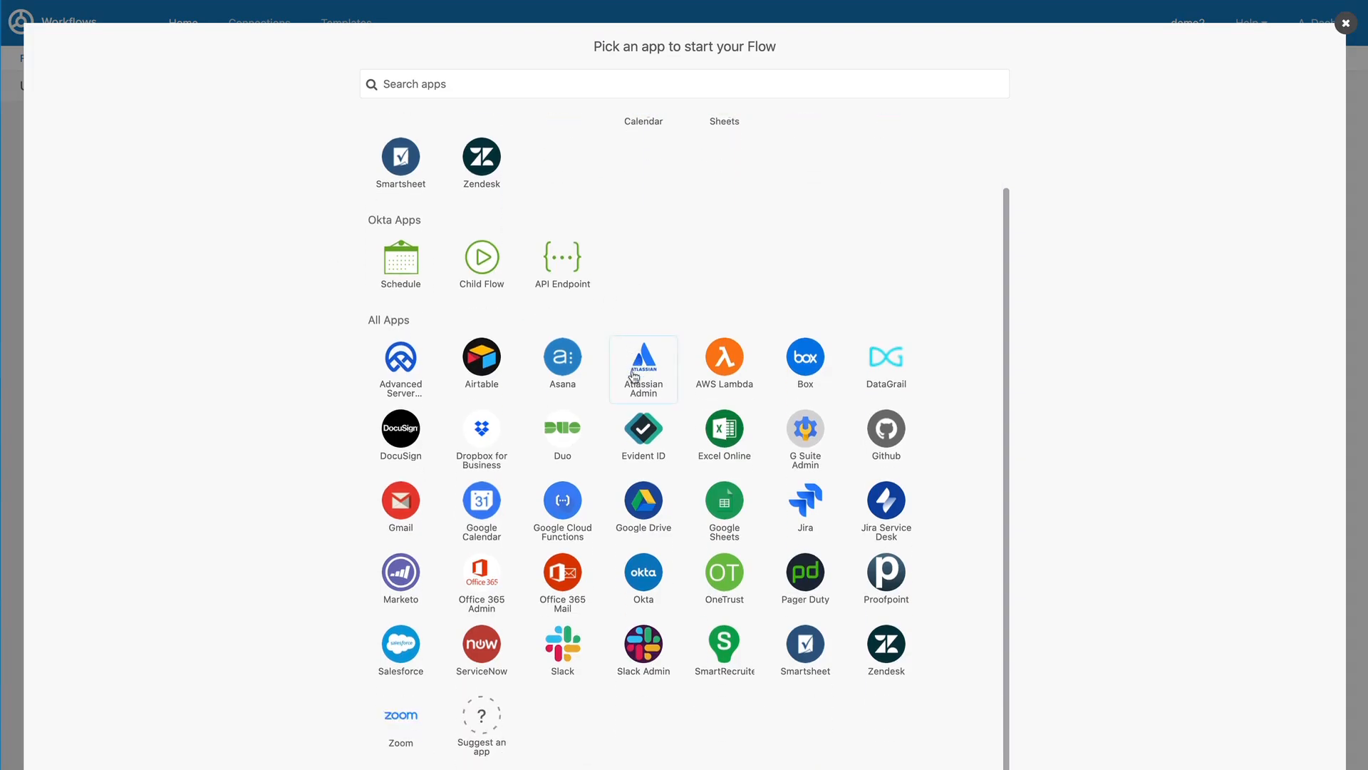
{"action": "mouse_move", "coordinate": [401, 650]}
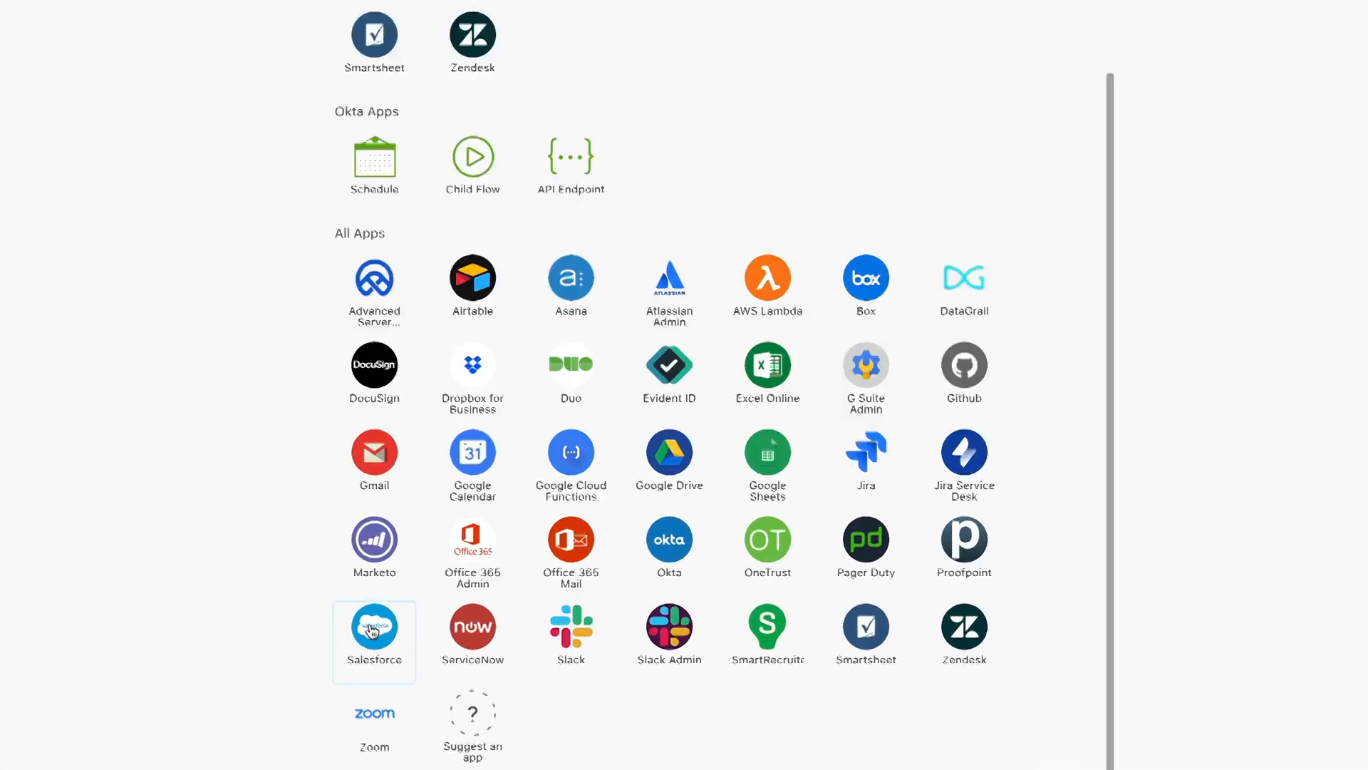
{"action": "scroll", "scroll_direction": "down", "scroll_amount": 3}
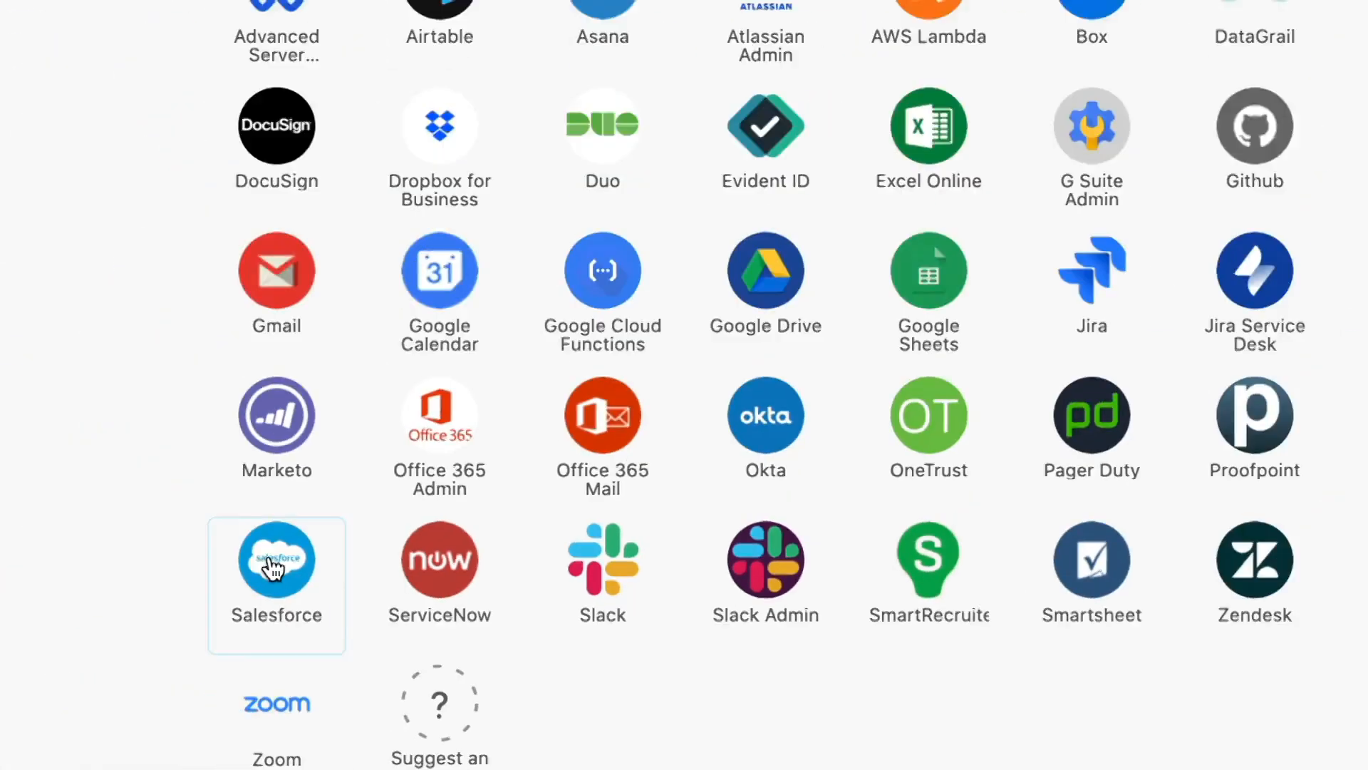
{"action": "left_click", "coordinate": [275, 558]}
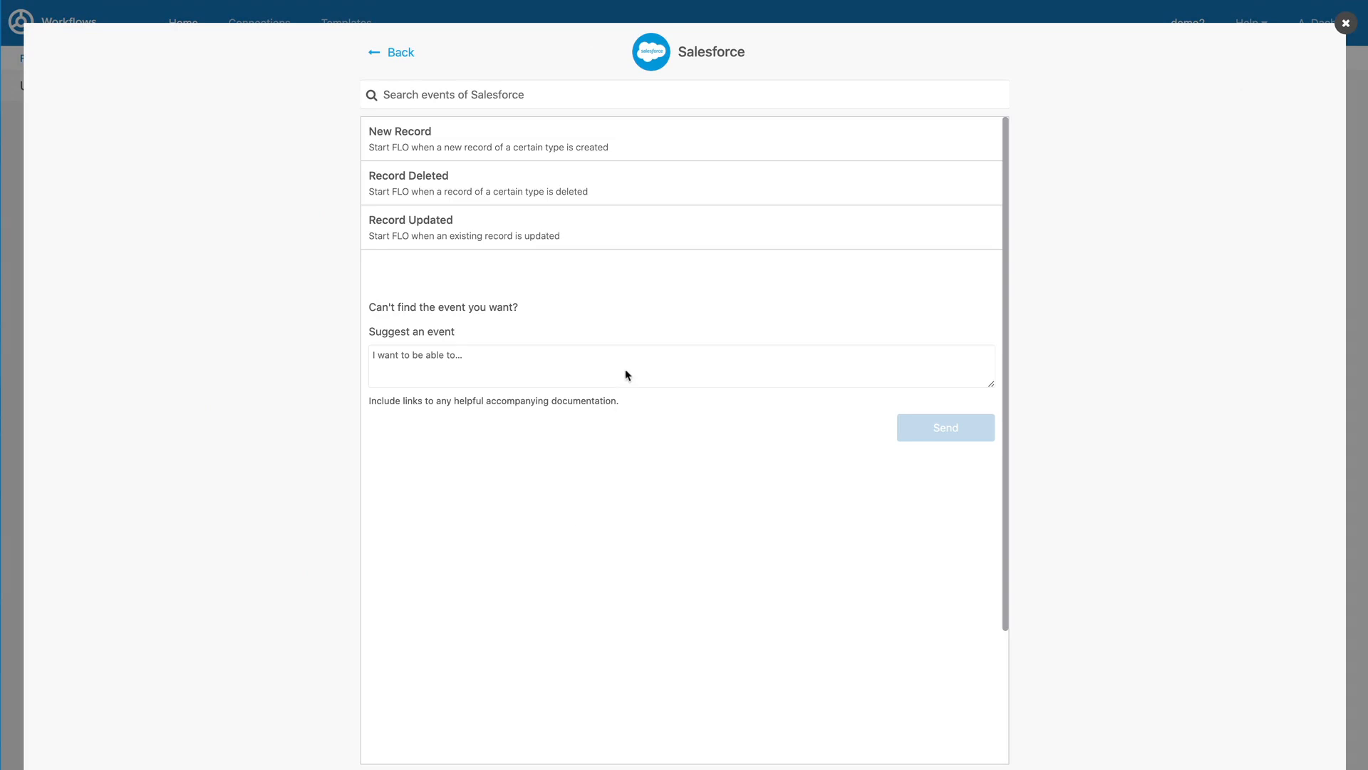
{"action": "mouse_move", "coordinate": [633, 238]}
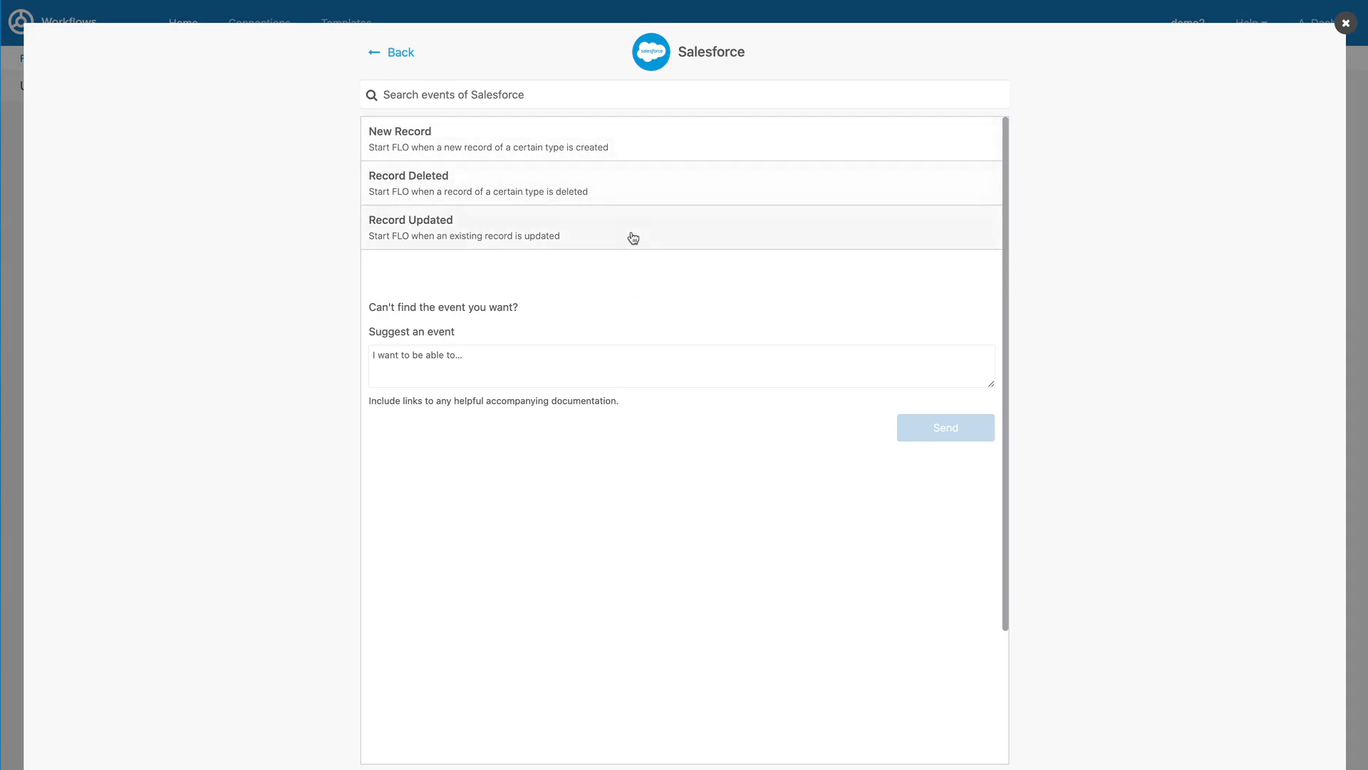
{"action": "left_click", "coordinate": [1344, 23]}
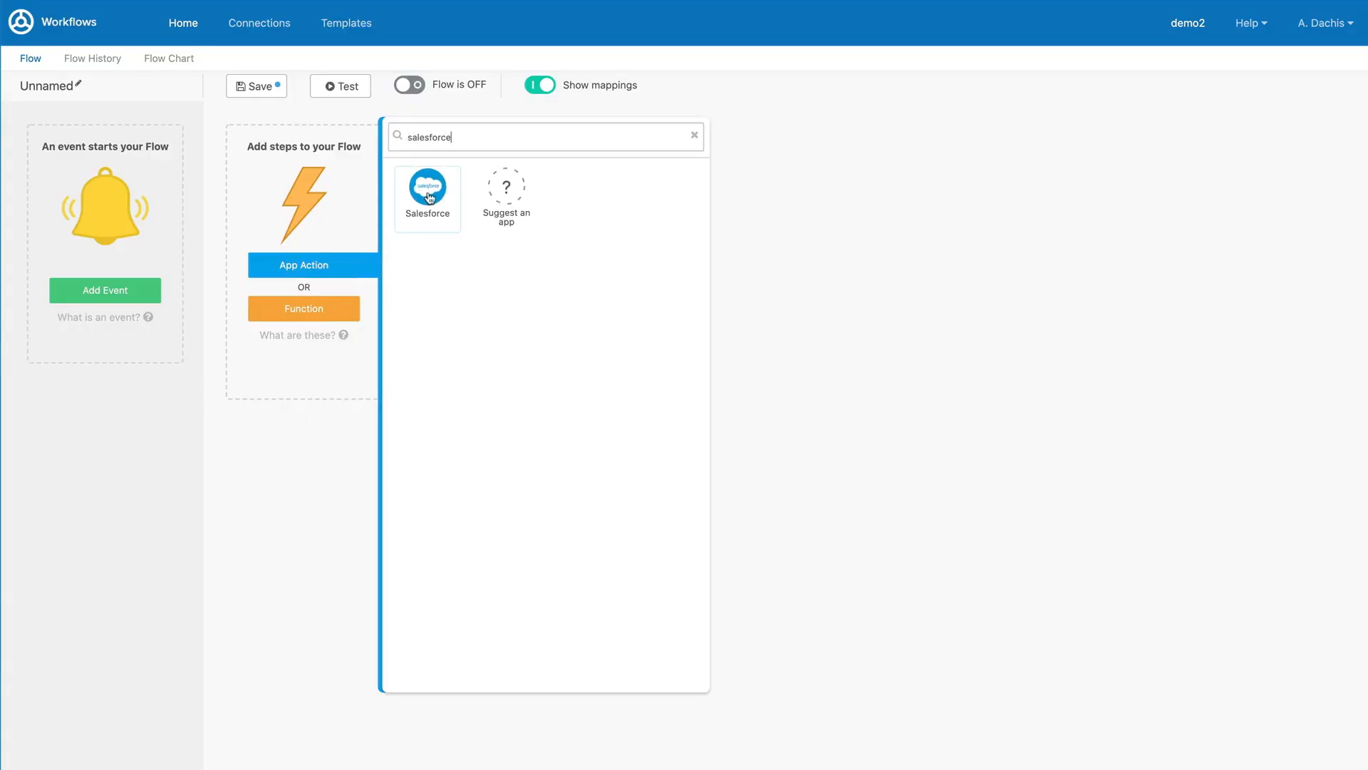
Browse the list of actions available for Salesforce.
{"action": "left_click", "coordinate": [427, 198]}
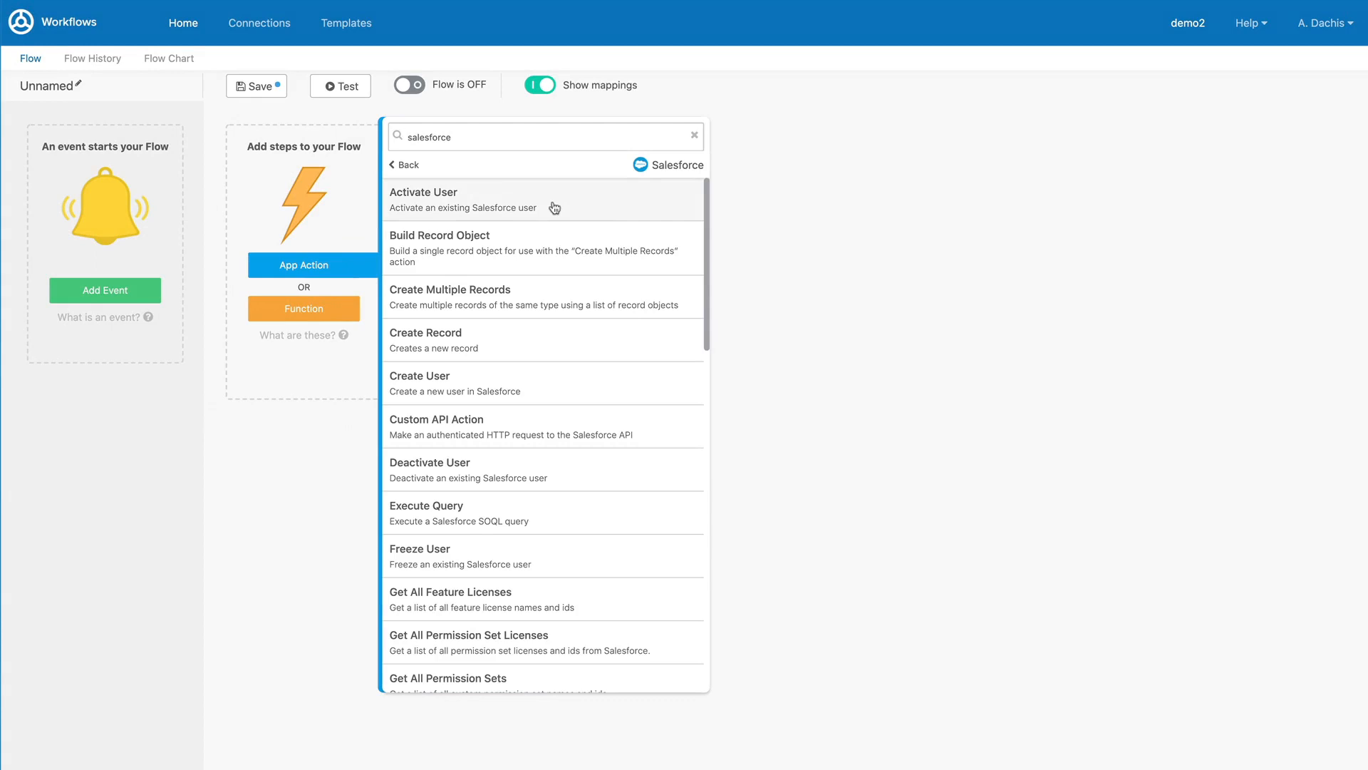
{"action": "scroll", "scroll_direction": "down", "scroll_amount": 3}
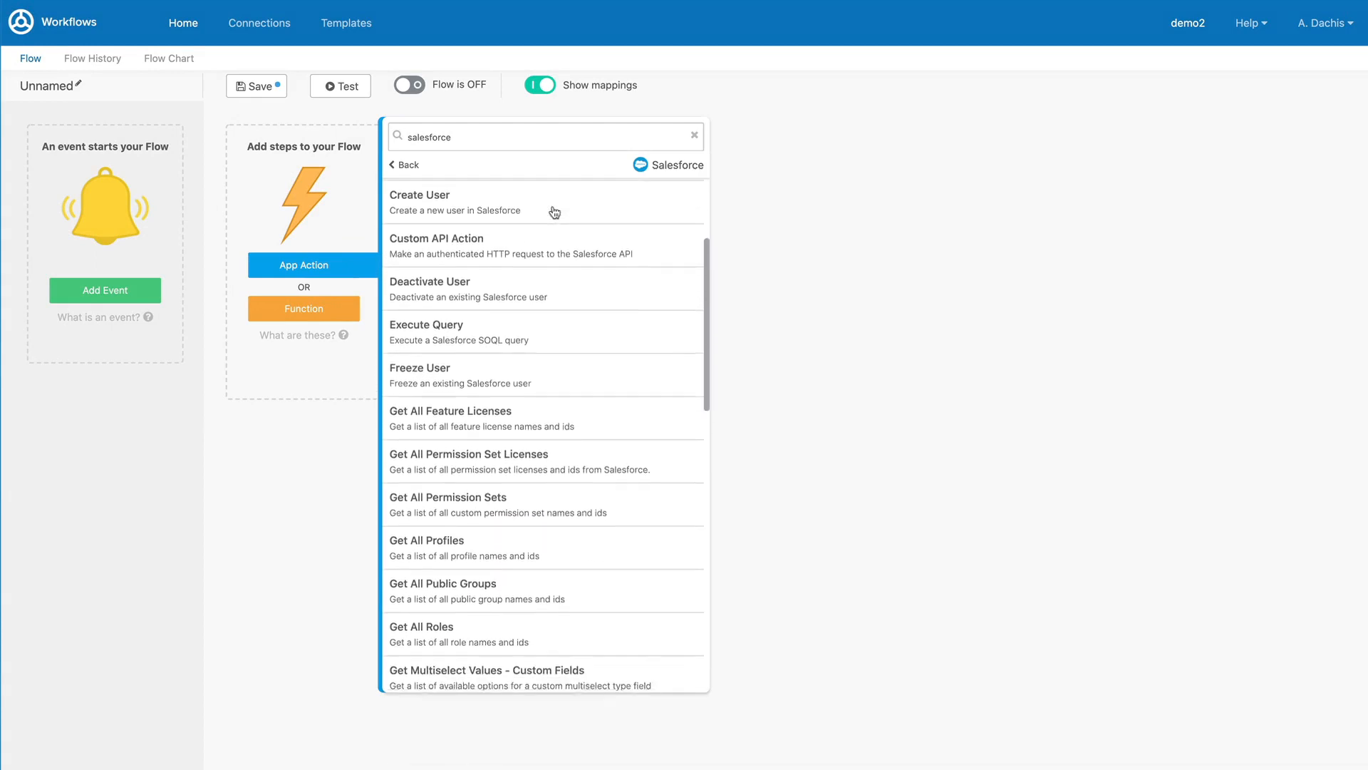
{"action": "scroll", "scroll_direction": "down", "scroll_amount": 3}
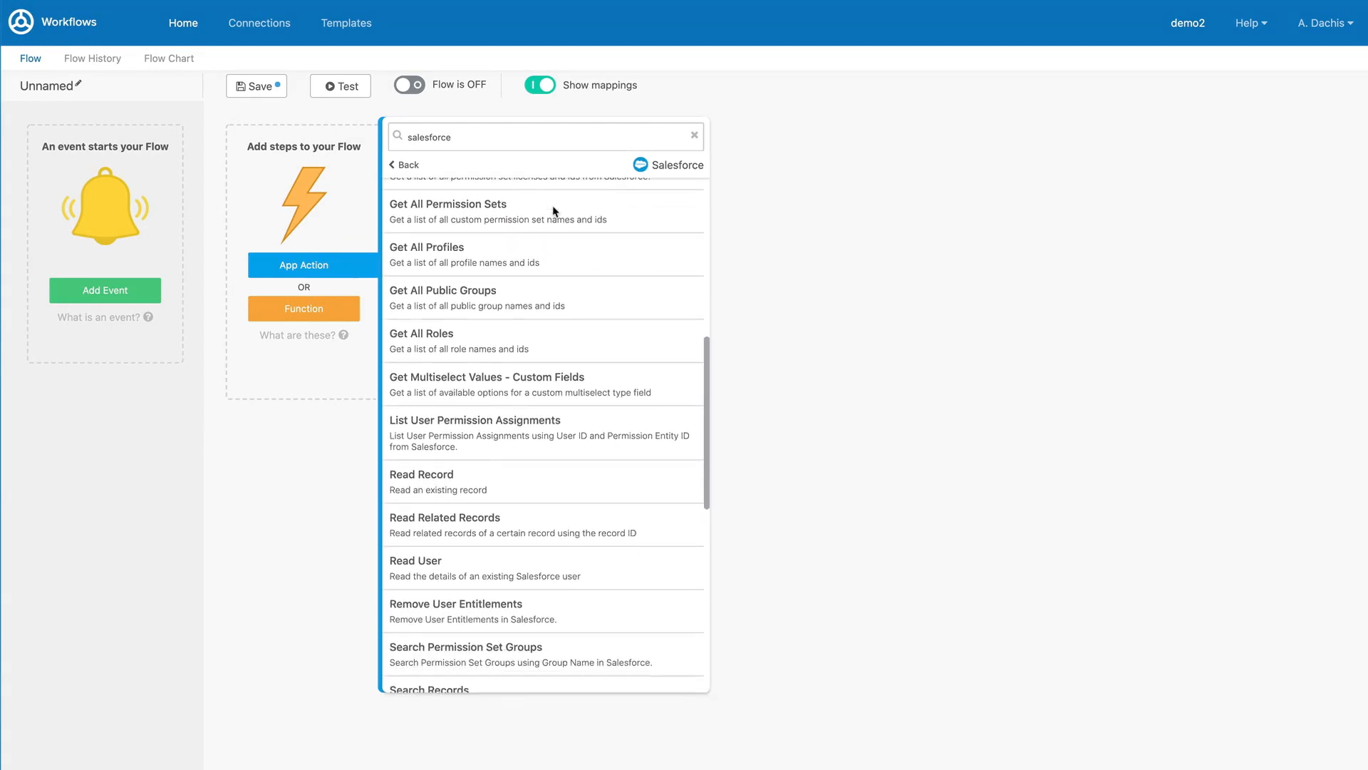
{"action": "scroll", "scroll_direction": "down", "scroll_amount": 3}
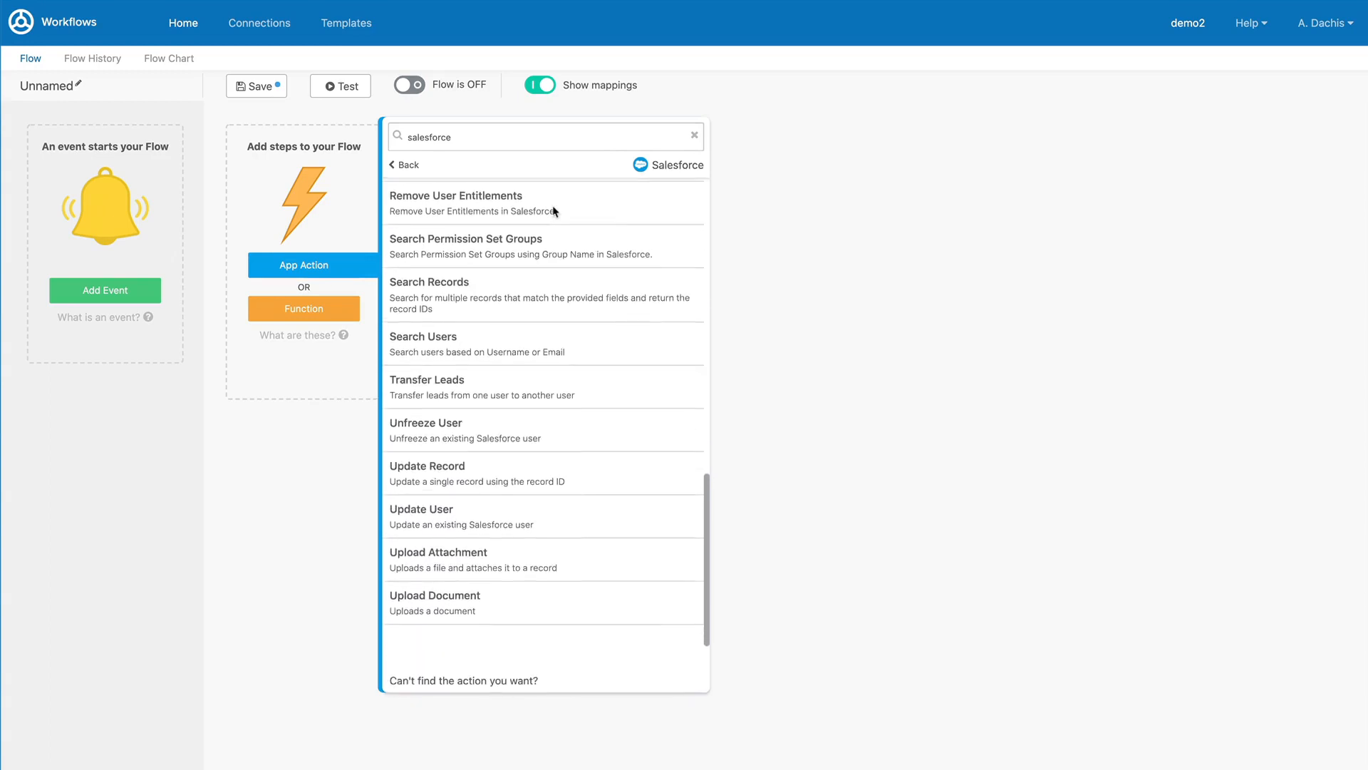
{"action": "scroll", "scroll_direction": "up", "scroll_amount": 3}
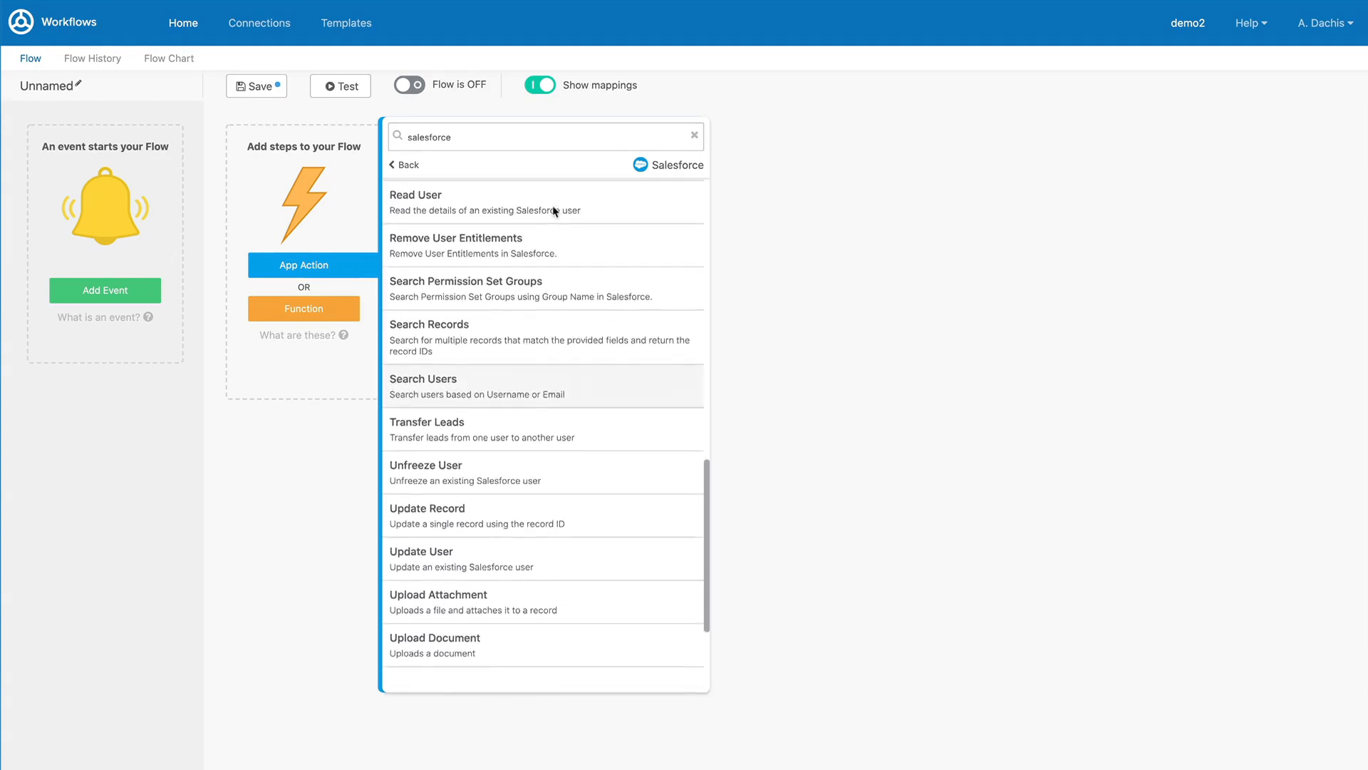
{"action": "scroll", "scroll_direction": "up", "scroll_amount": 3}
{"action": "type", "text": "google"}
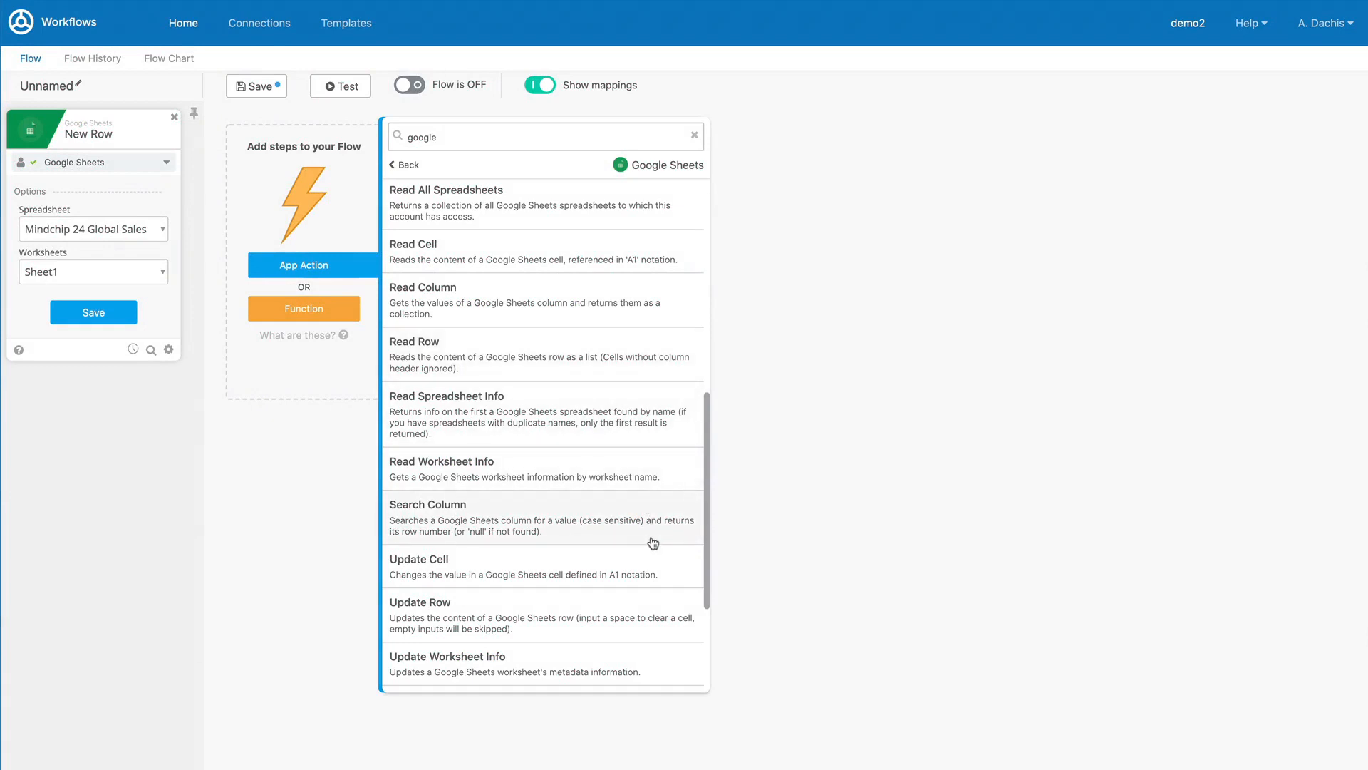
{"action": "left_click", "coordinate": [428, 504]}
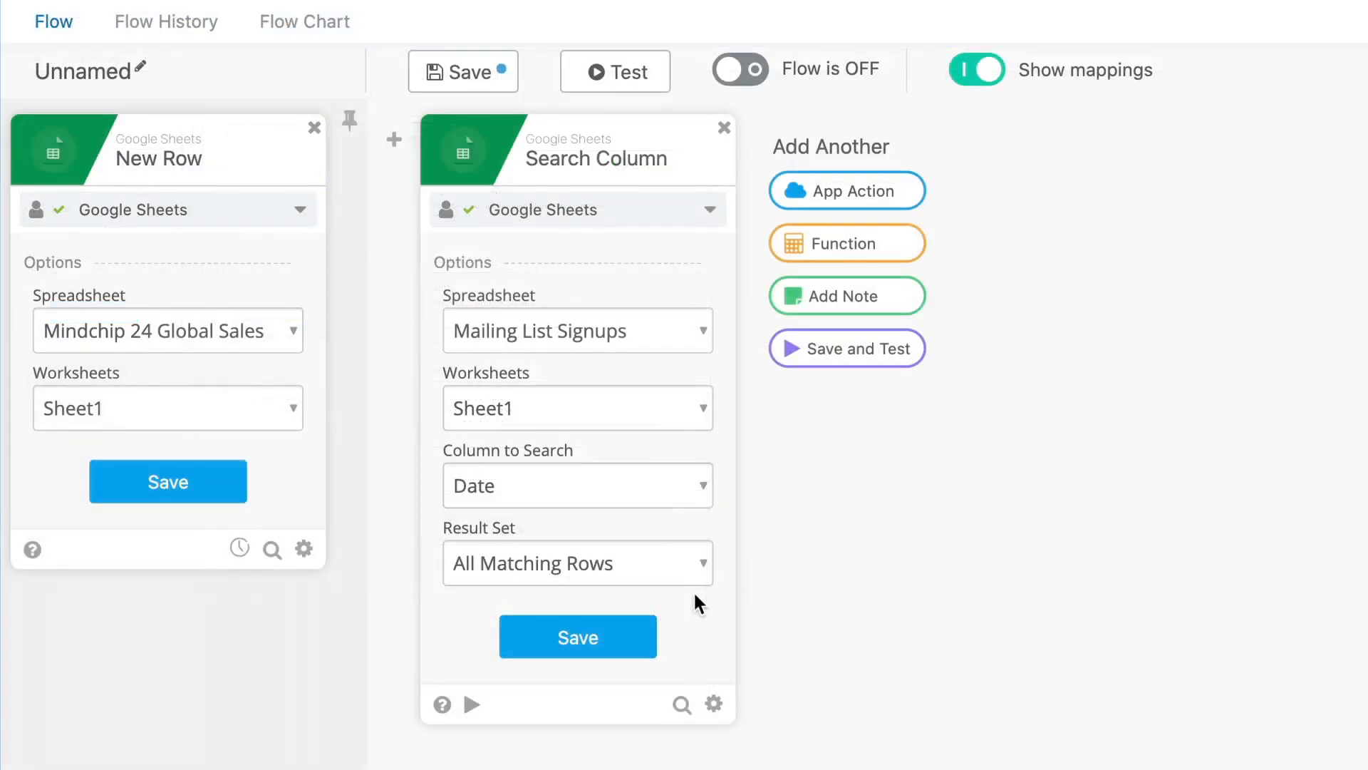
{"action": "left_click", "coordinate": [577, 563]}
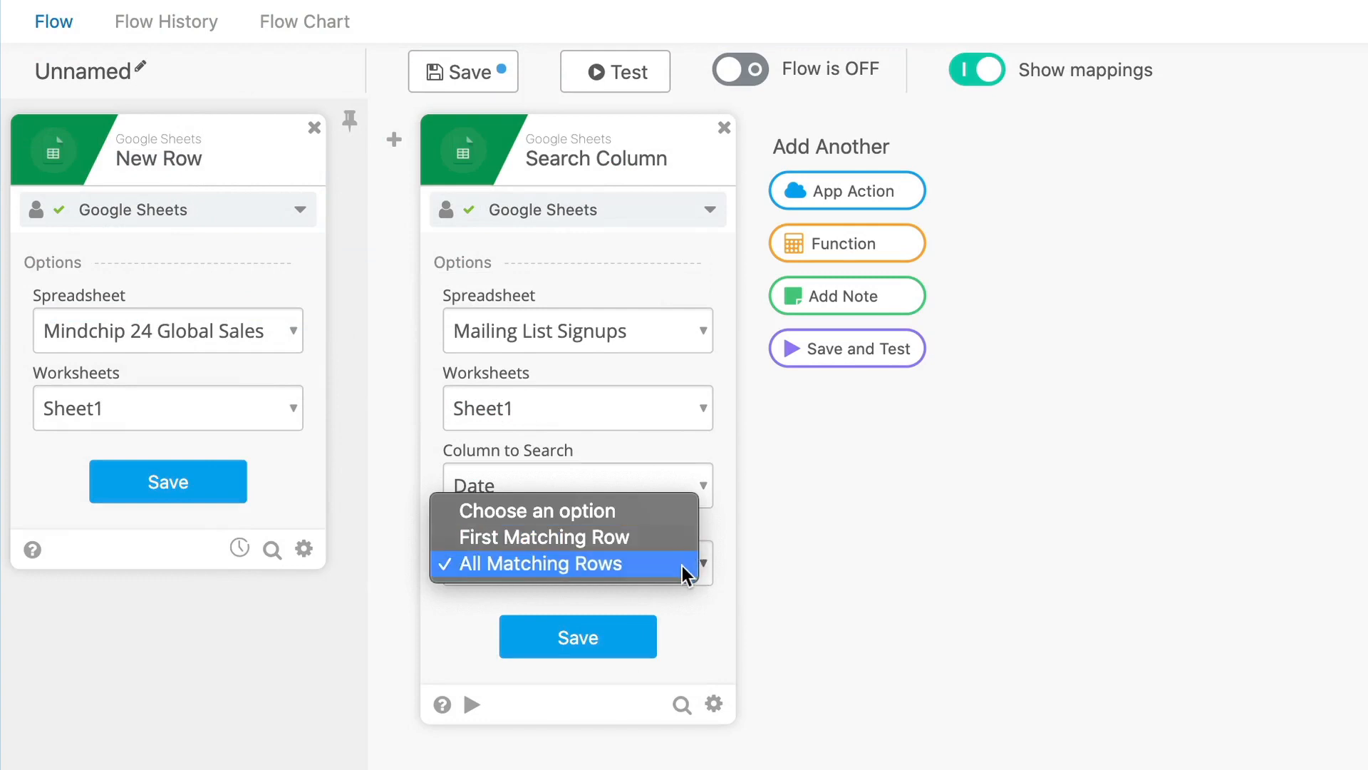
{"action": "left_click", "coordinate": [537, 563]}
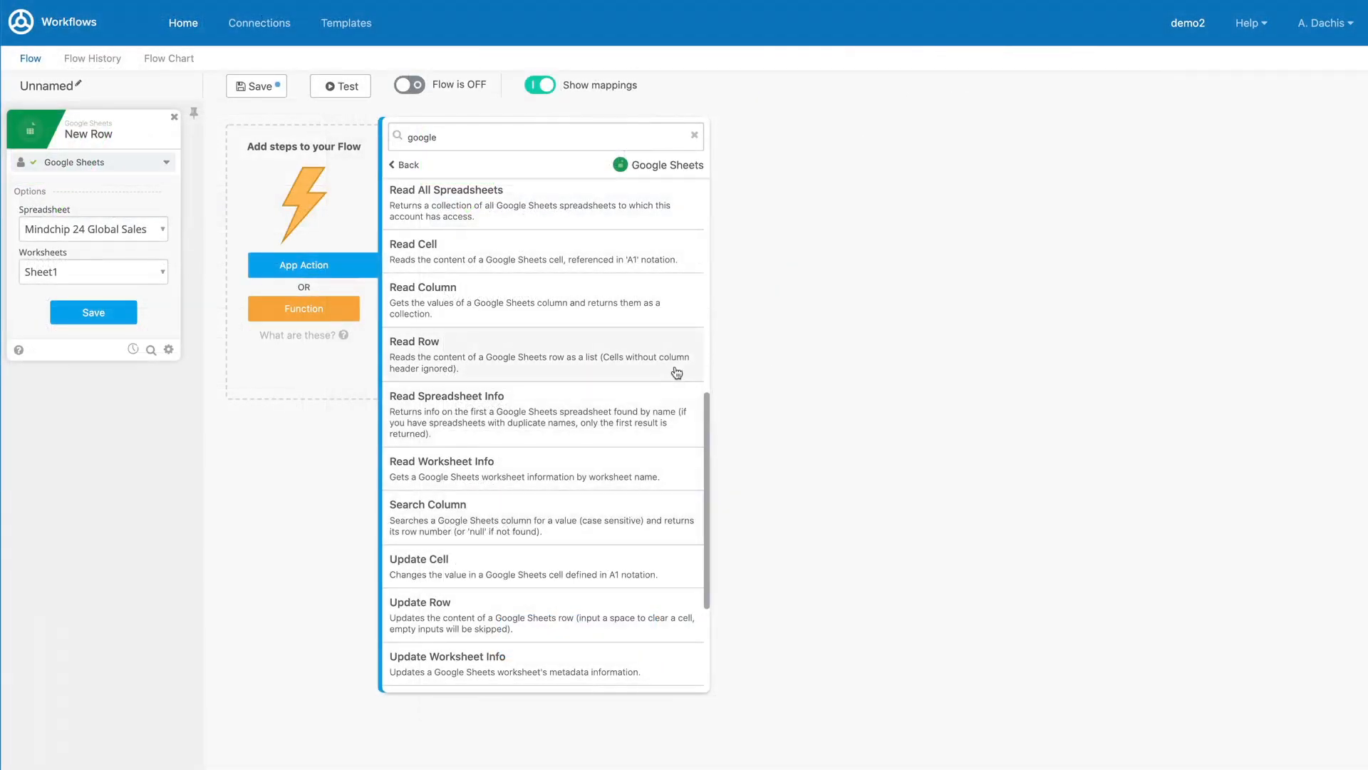
Add a Google Sheets Read Cell step with cell reference A1.
{"action": "left_click", "coordinate": [413, 244]}
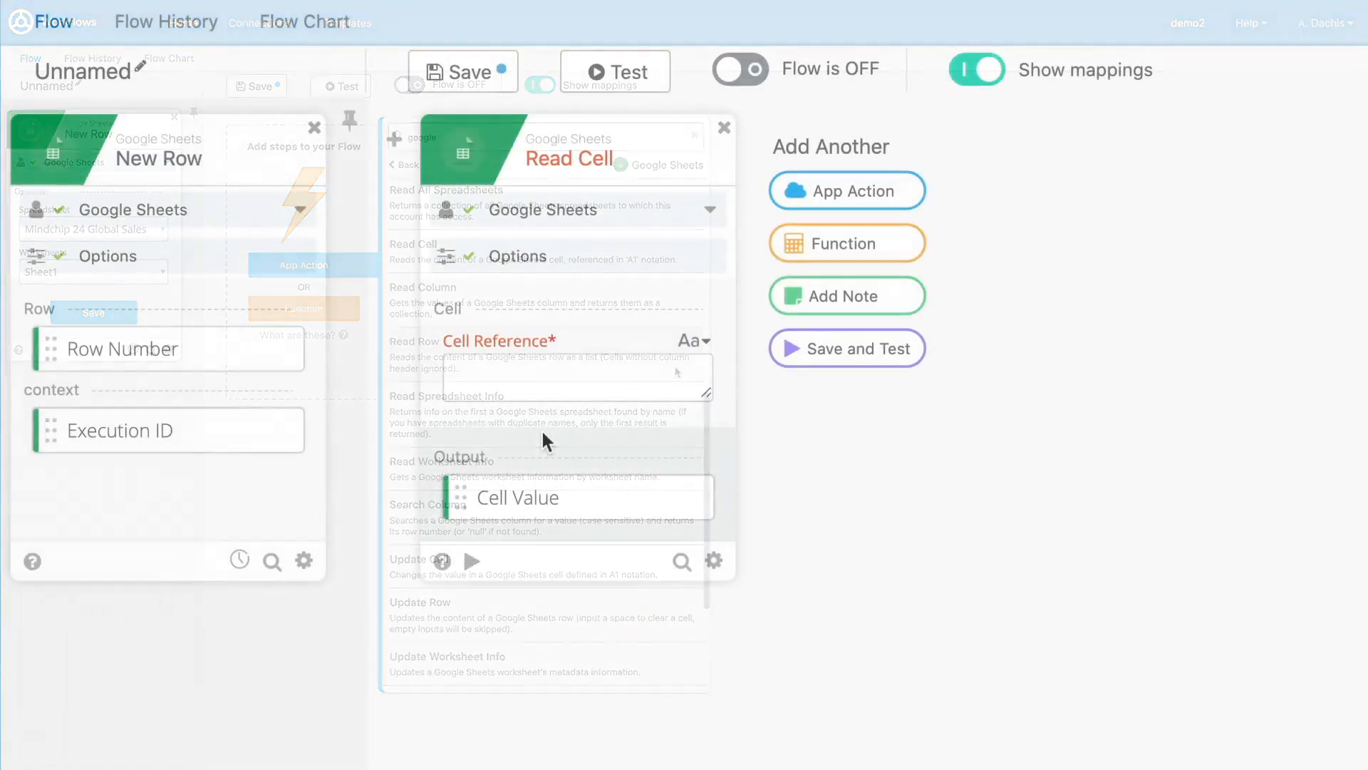
{"action": "type", "text": "A1"}
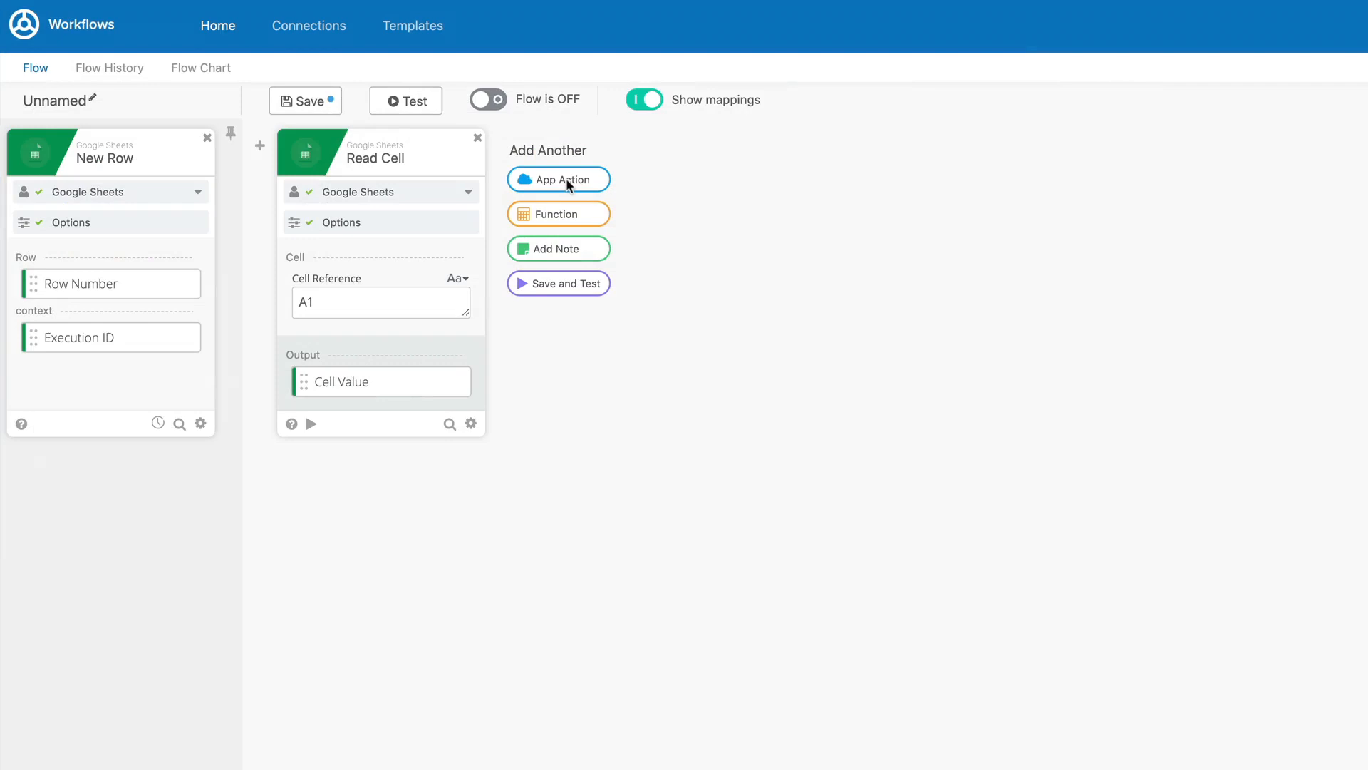
{"action": "mouse_move", "coordinate": [571, 225]}
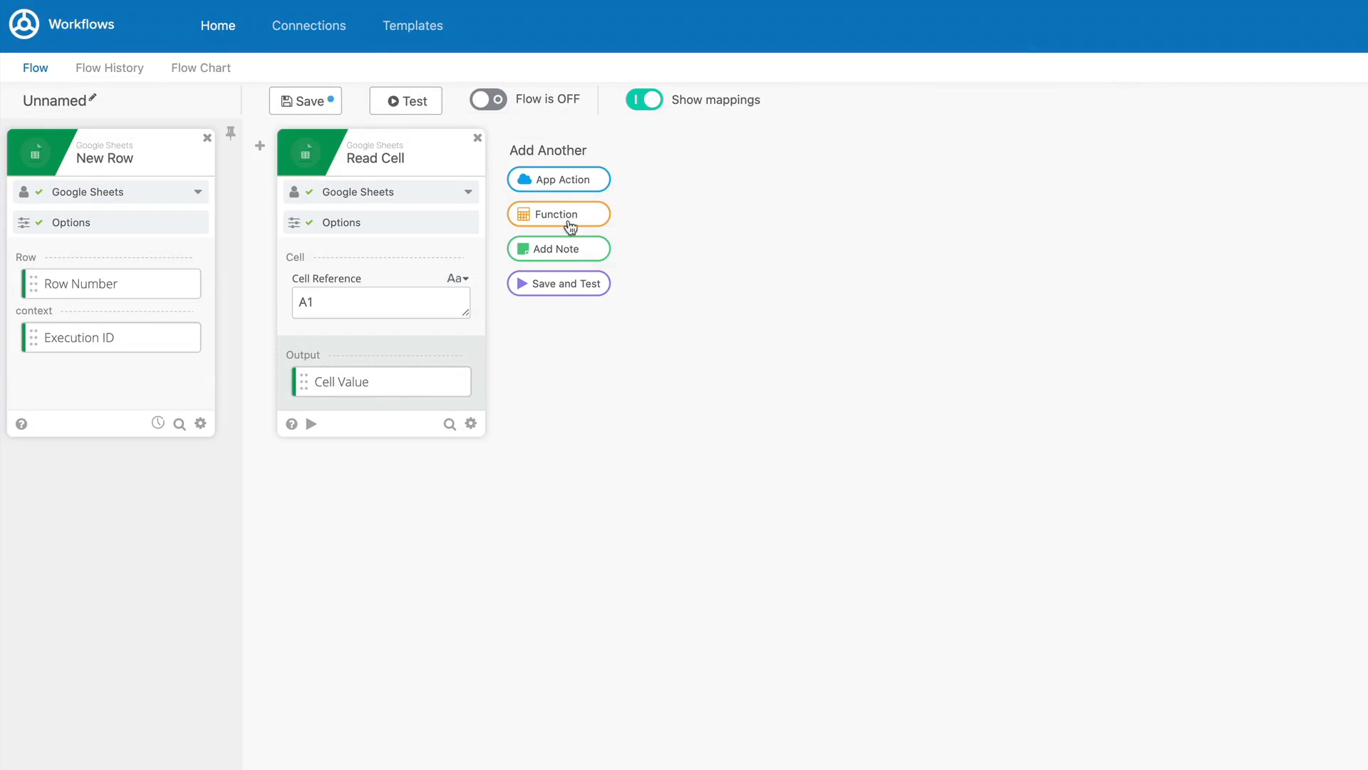
Search the function library for 'pluck', then for 'portion'.
{"action": "left_click", "coordinate": [558, 213]}
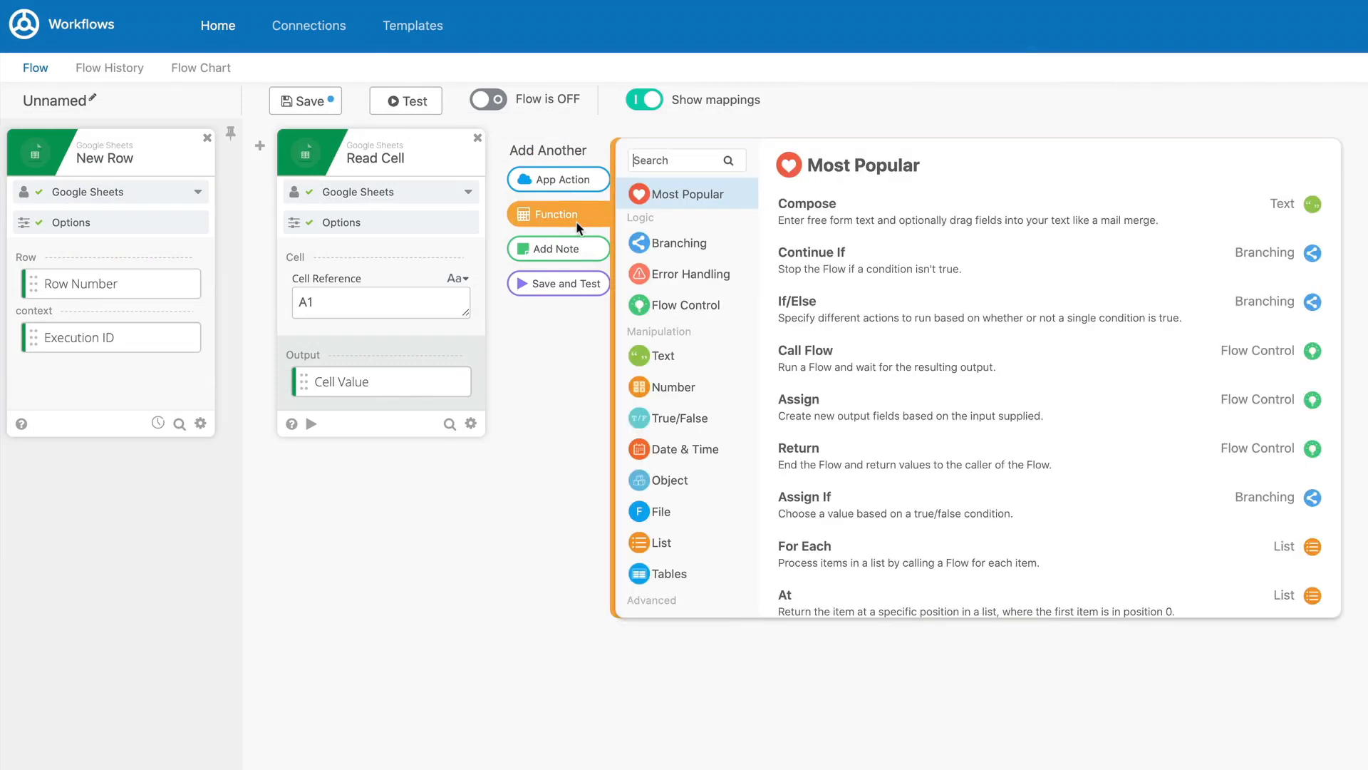
{"action": "type", "text": "pluck"}
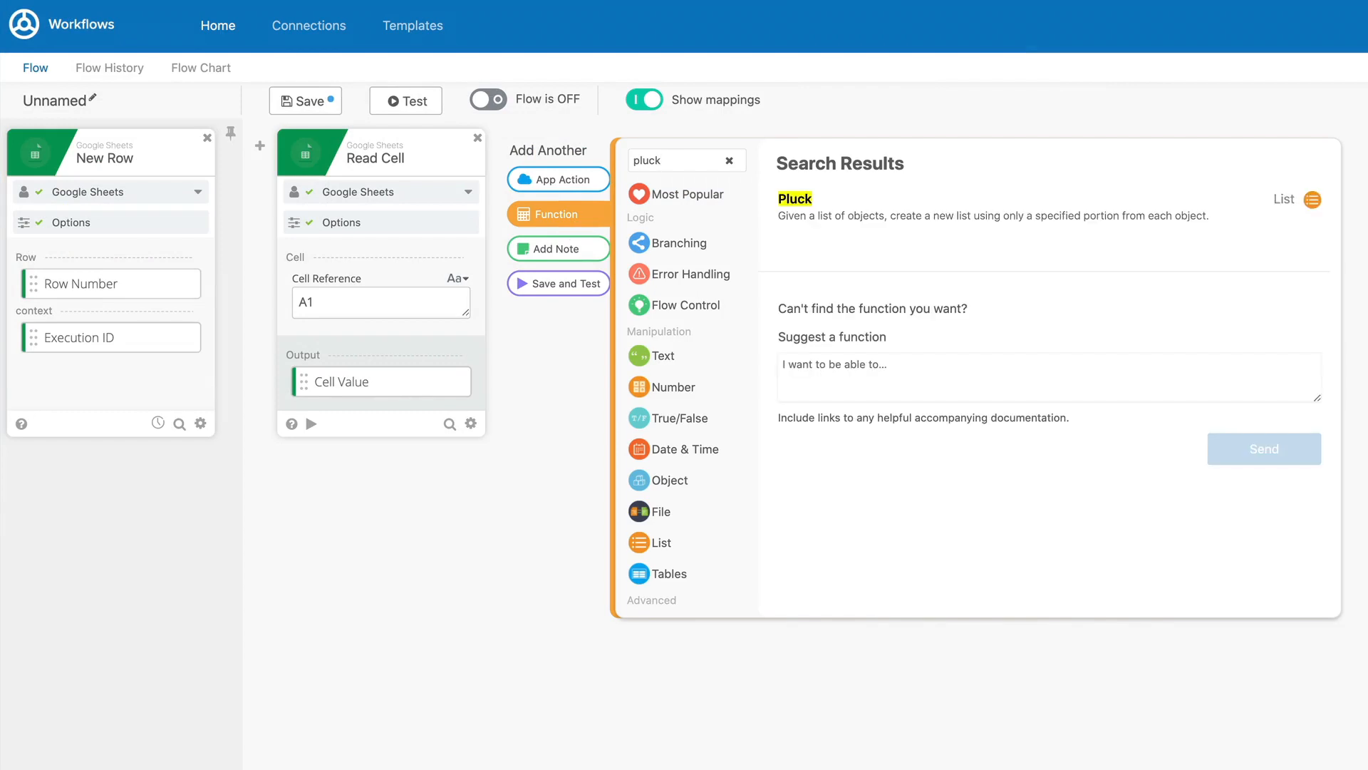
{"action": "mouse_move", "coordinate": [842, 211]}
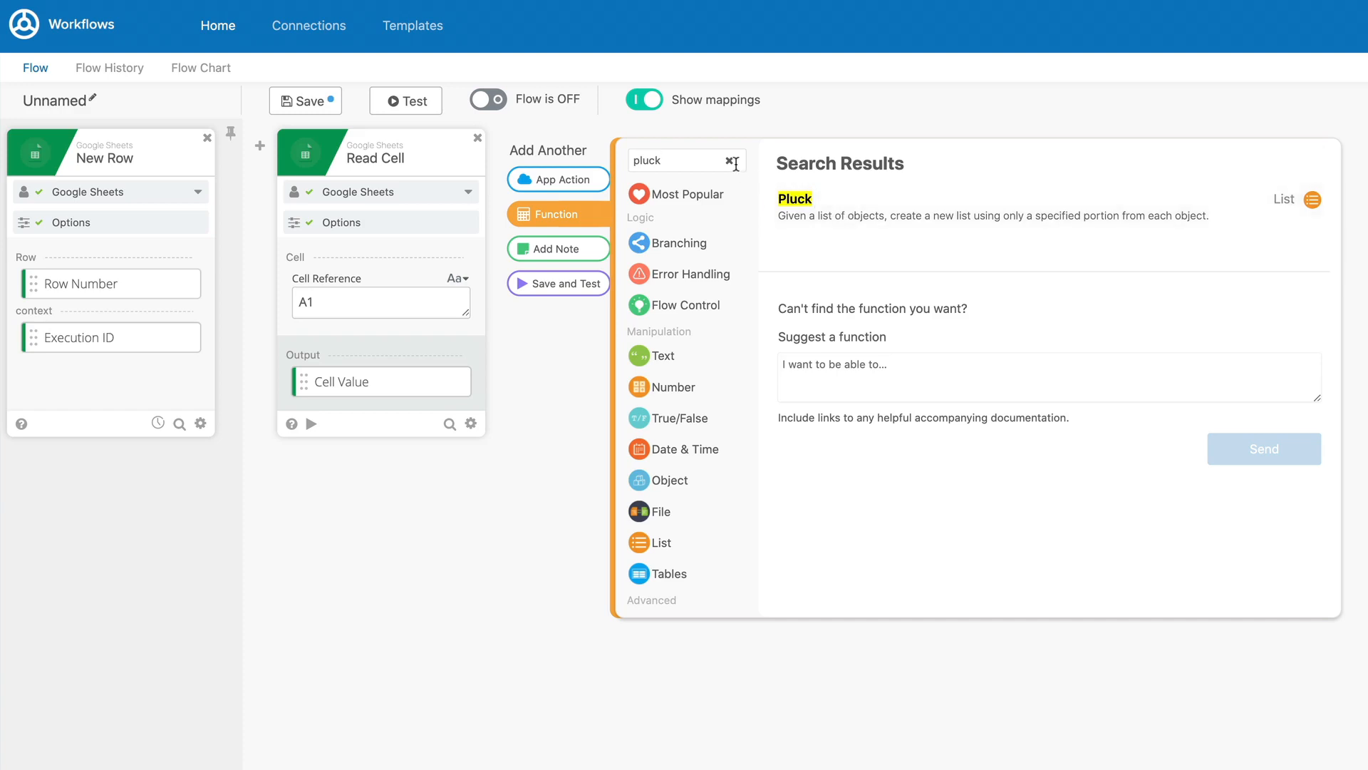
{"action": "left_click", "coordinate": [724, 159]}
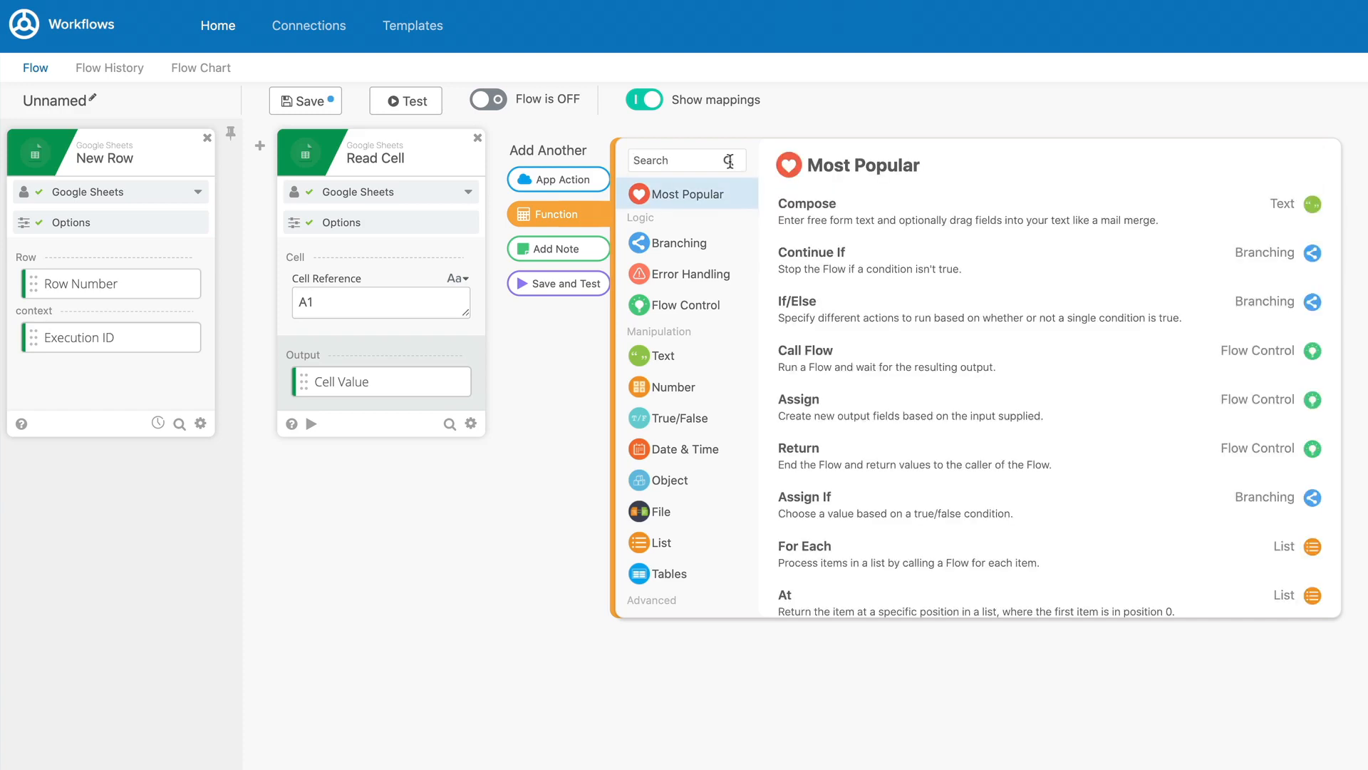
{"action": "type", "text": "portion"}
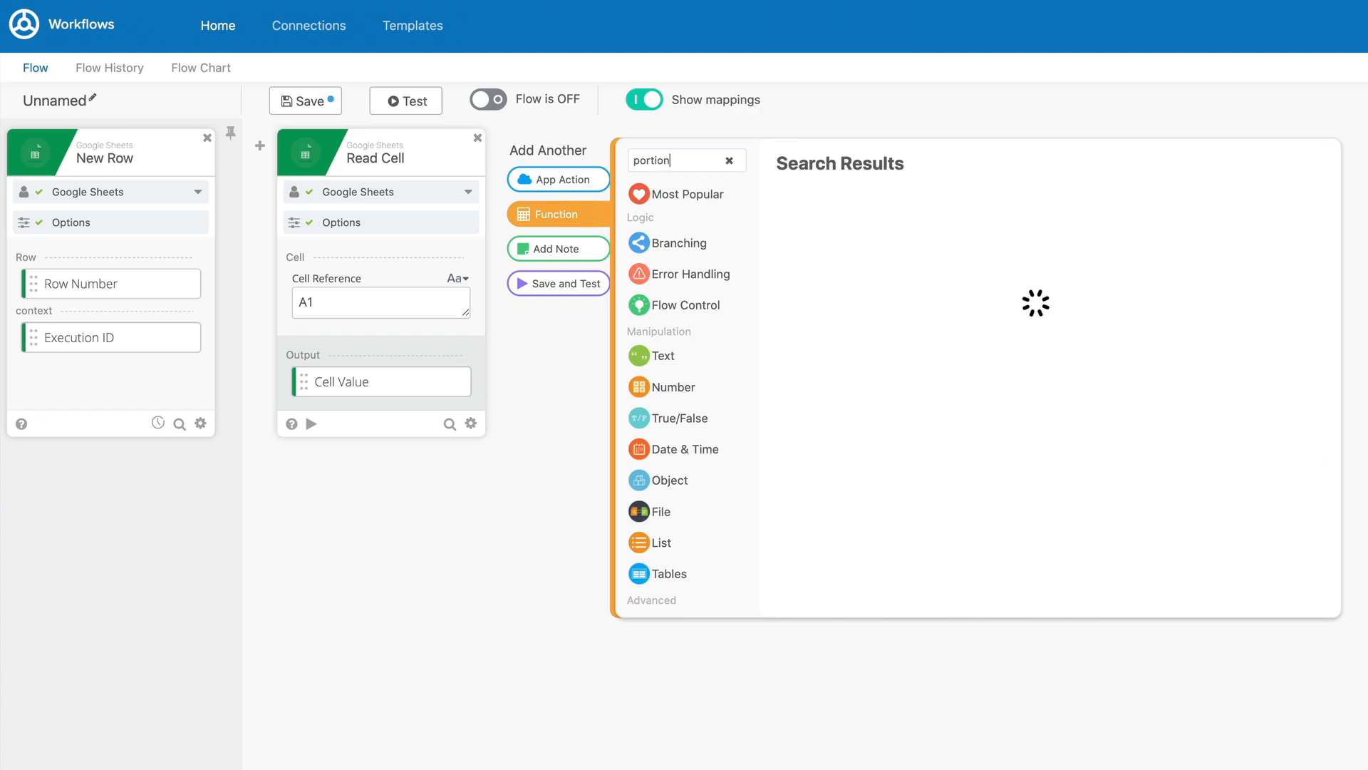